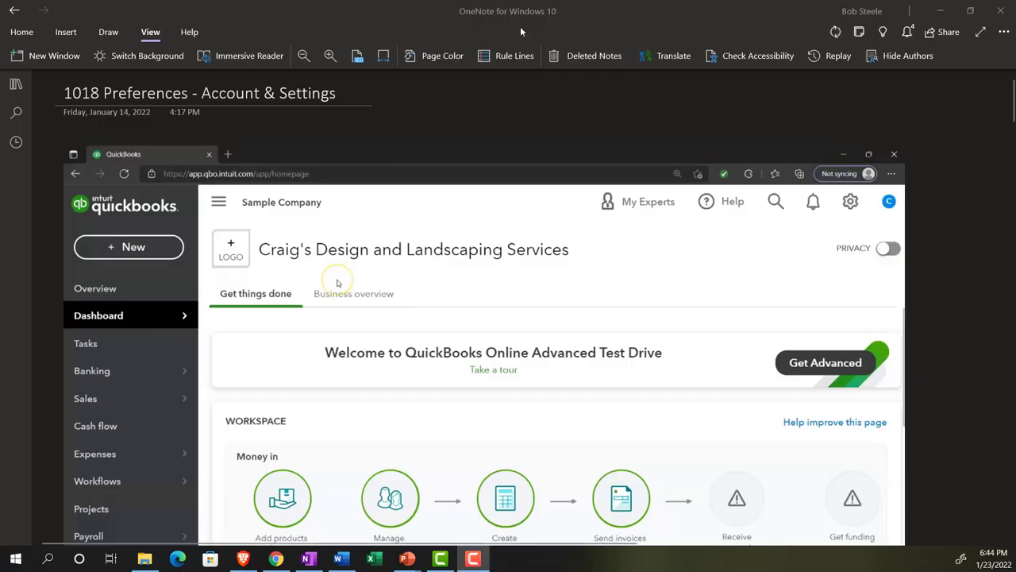
# Open the QuickBooks Online 2022 notebook's sections and pages pane beside the page
pyautogui.click(16, 84)
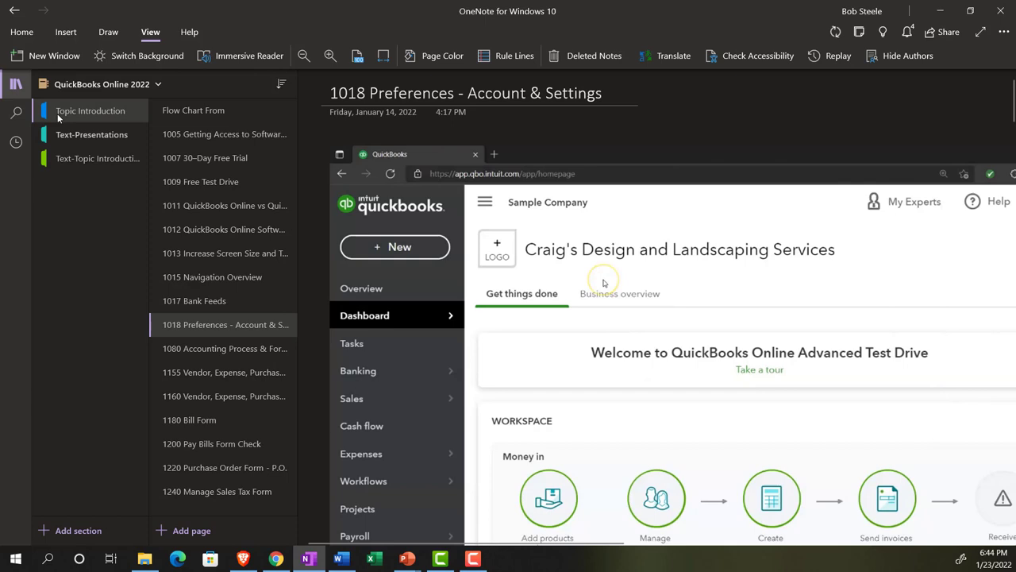
pyautogui.moveTo(182, 325)
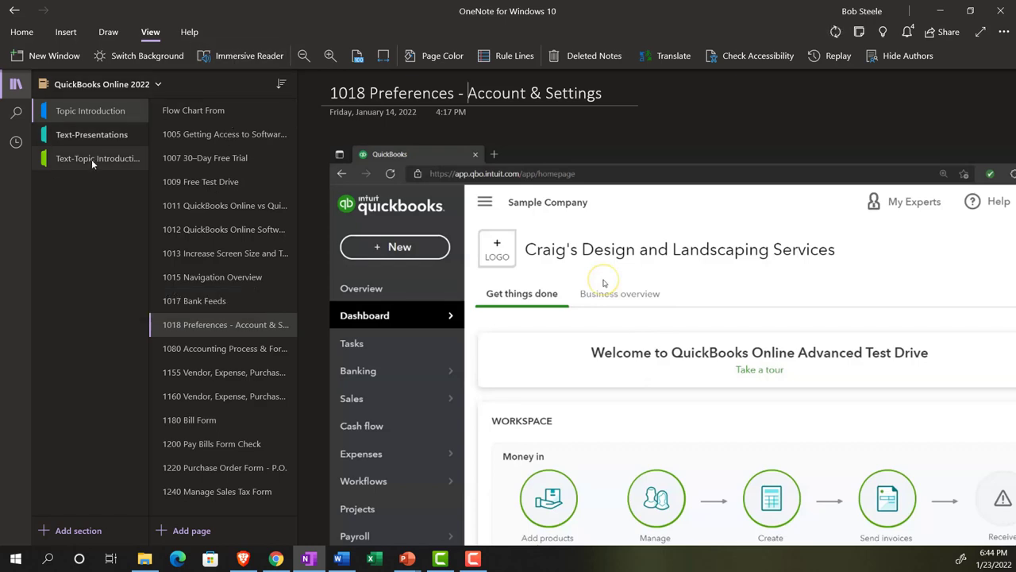
pyautogui.moveTo(98, 158)
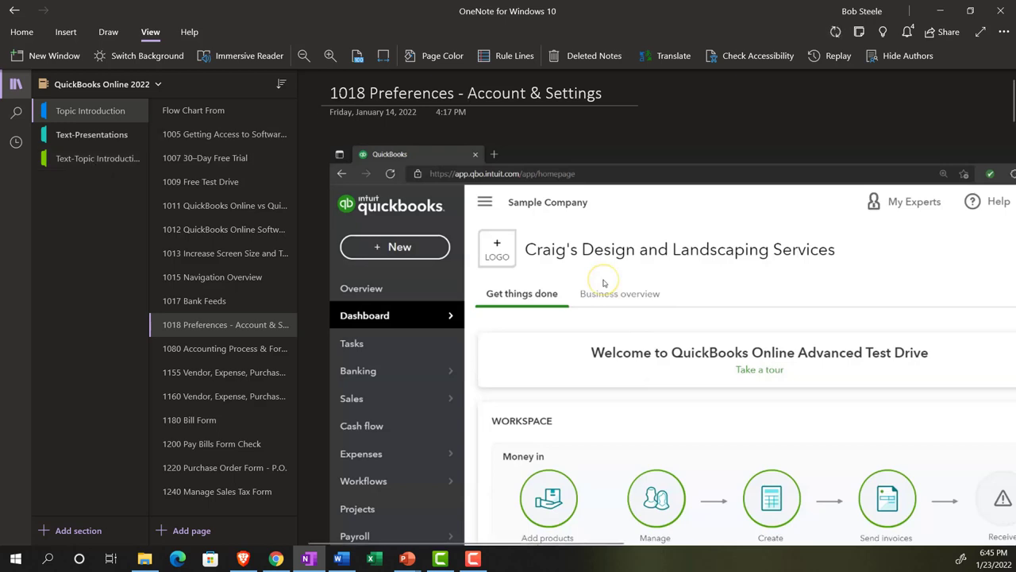
pyautogui.moveTo(103, 113)
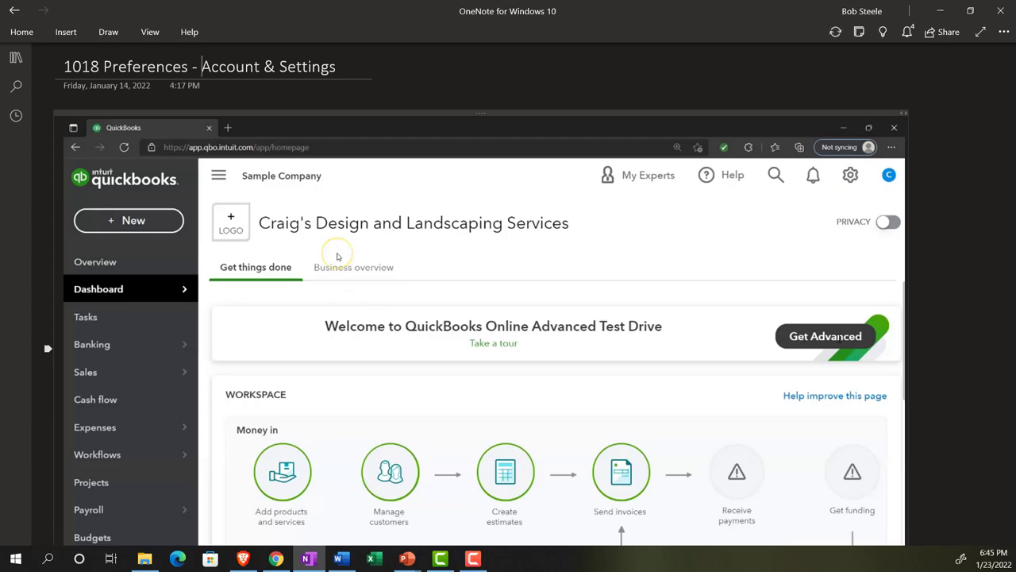
# Collapse the pane and ribbon to show the 'Account and settings' gear menu screenshot
pyautogui.click(850, 175)
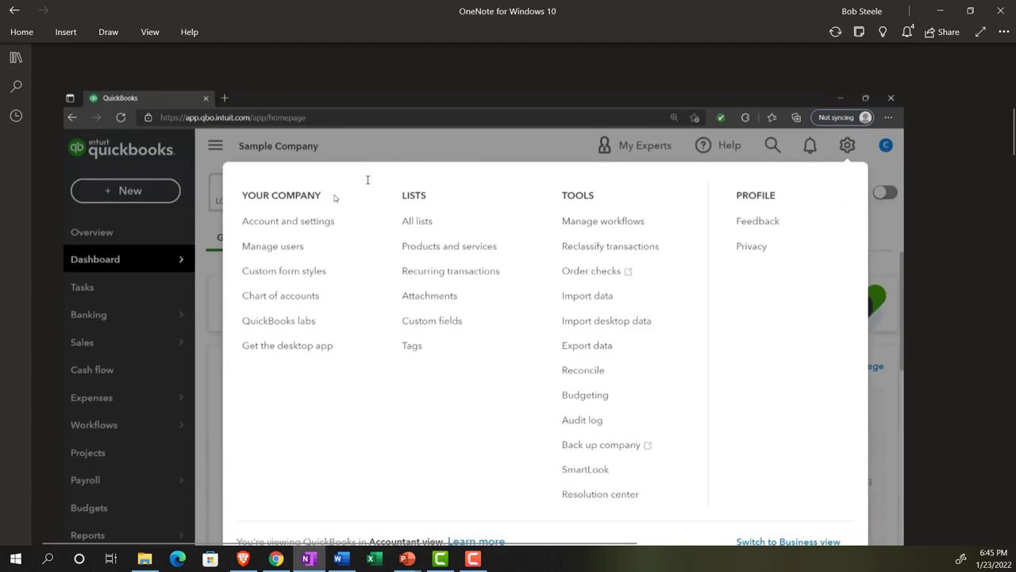
pyautogui.moveTo(536, 197)
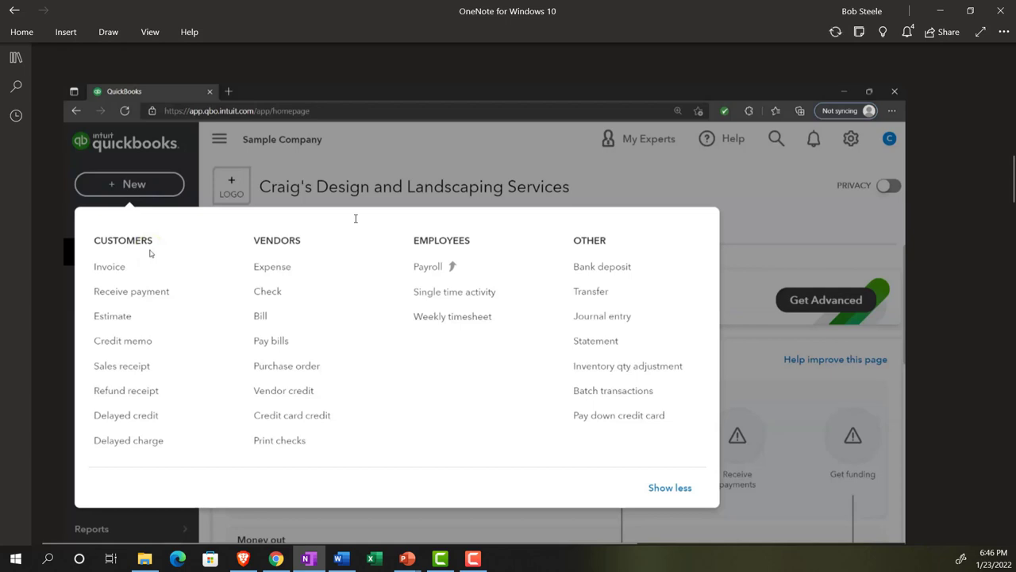
pyautogui.moveTo(355, 218)
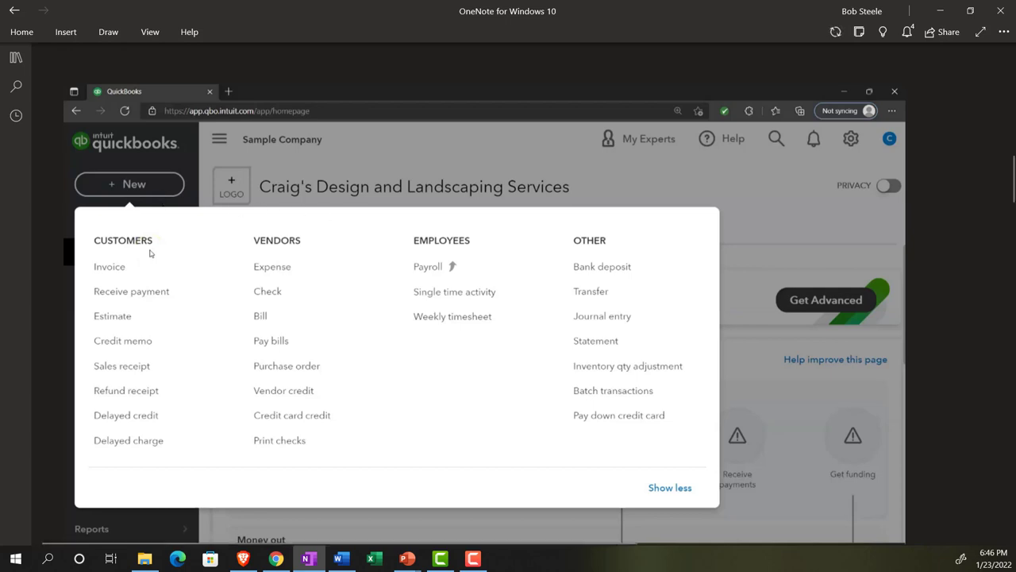
pyautogui.moveTo(254, 220)
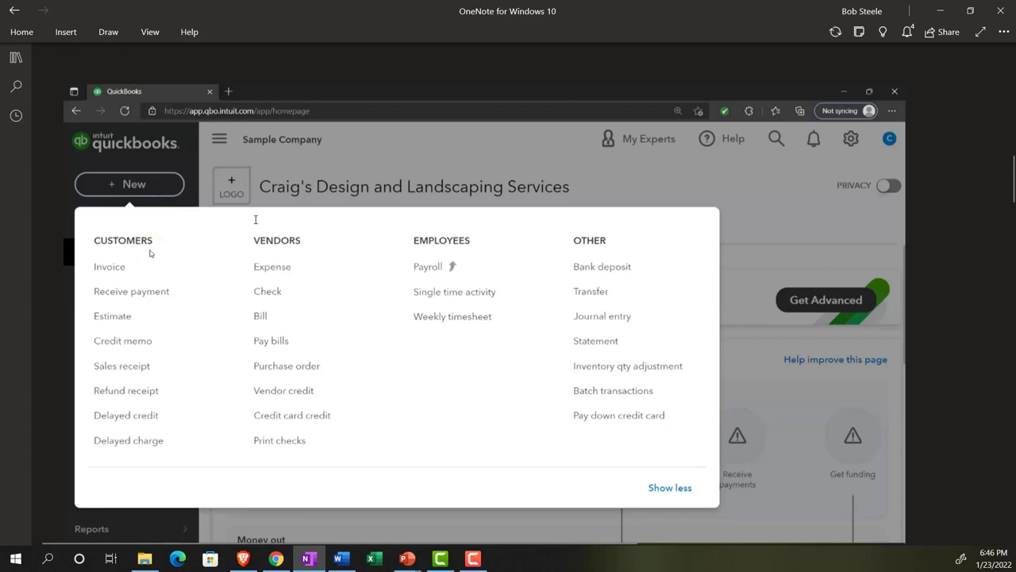
pyautogui.moveTo(412, 225)
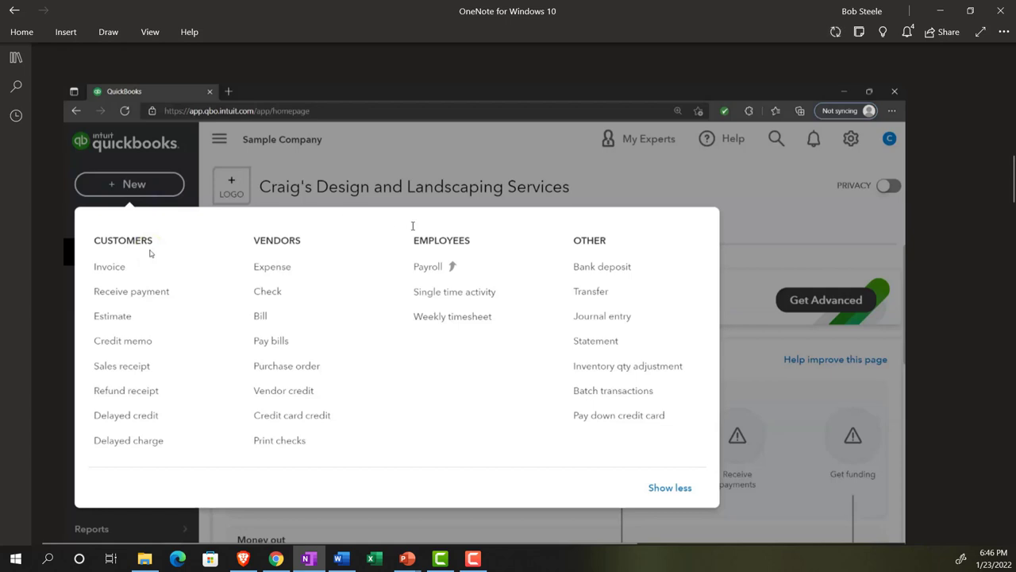
pyautogui.moveTo(858, 160)
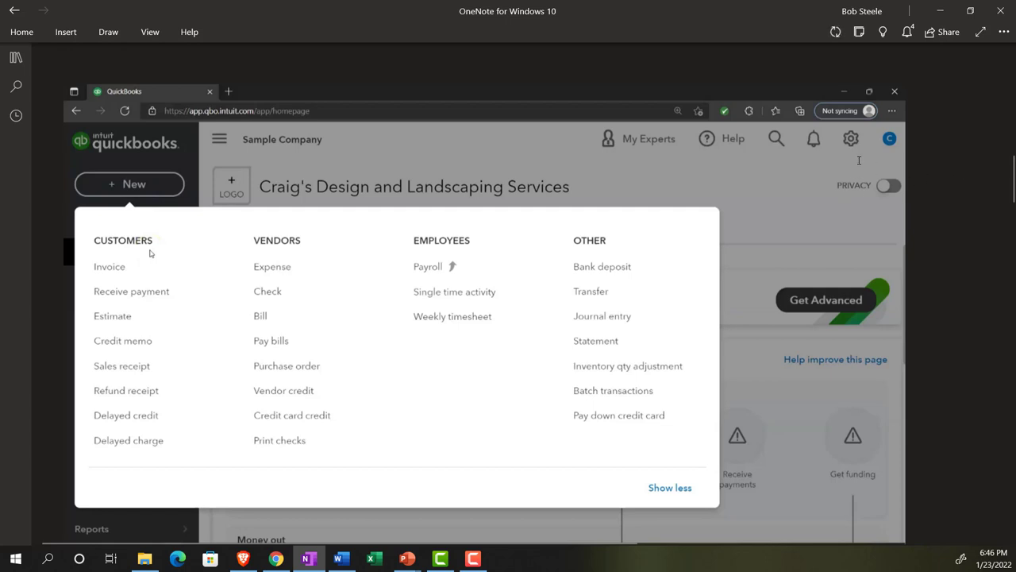
# Move down the page to the Company usage limits and Sales settings screenshots
pyautogui.click(850, 138)
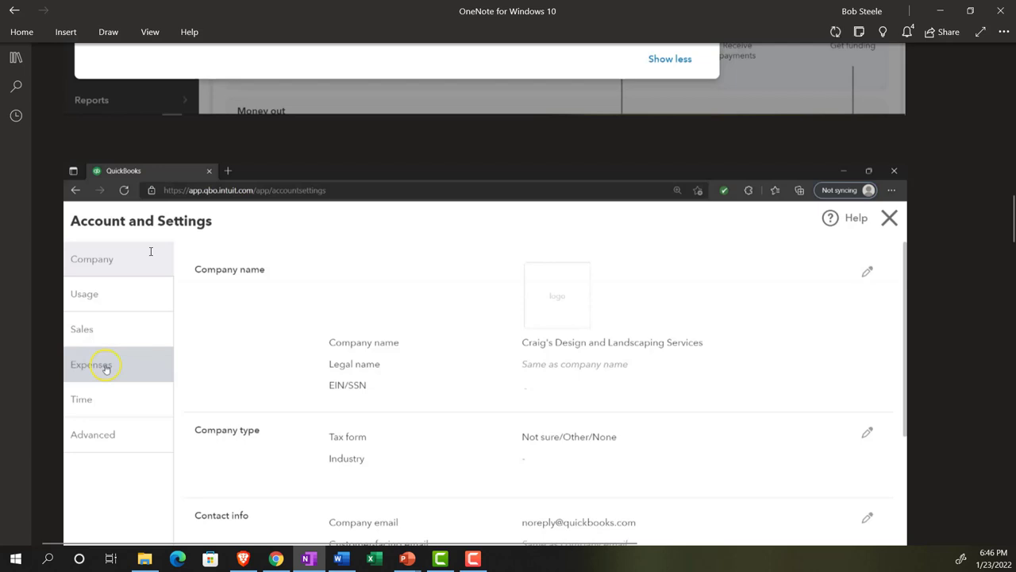
pyautogui.moveTo(144, 319)
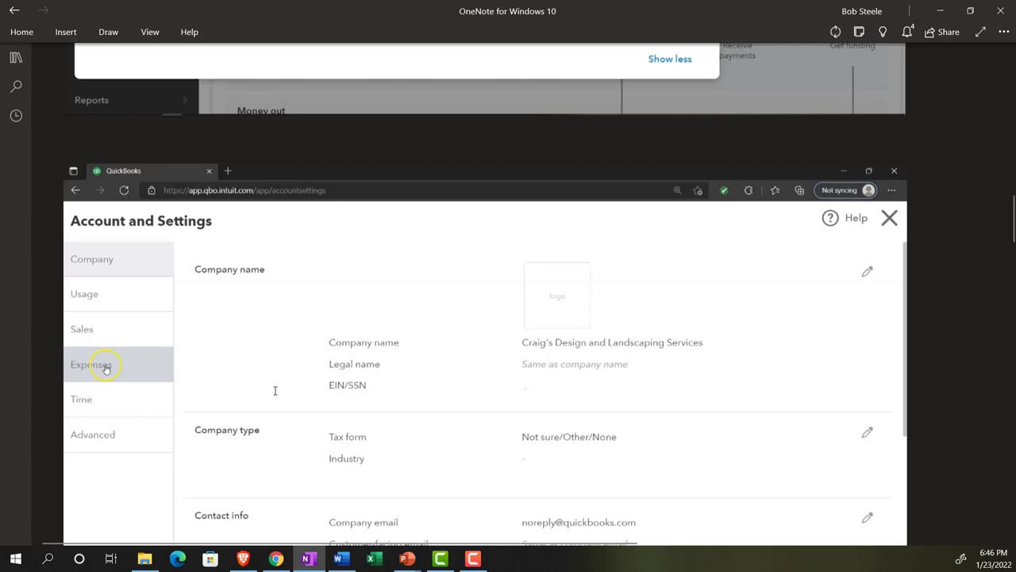
pyautogui.click(84, 293)
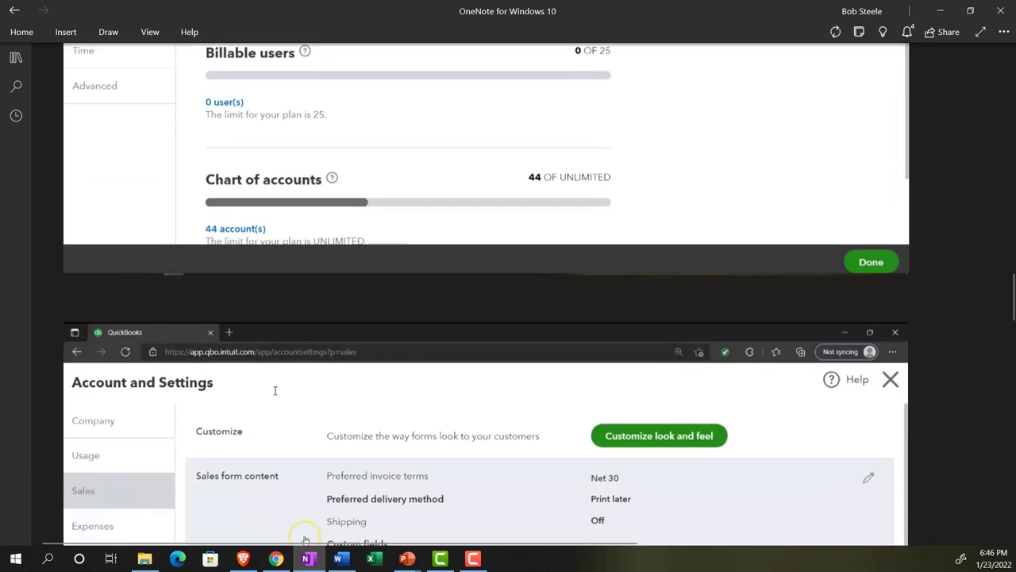
# Scroll past the Sales and Time settings screenshots to the Advanced accounting settings
pyautogui.scroll(-3)
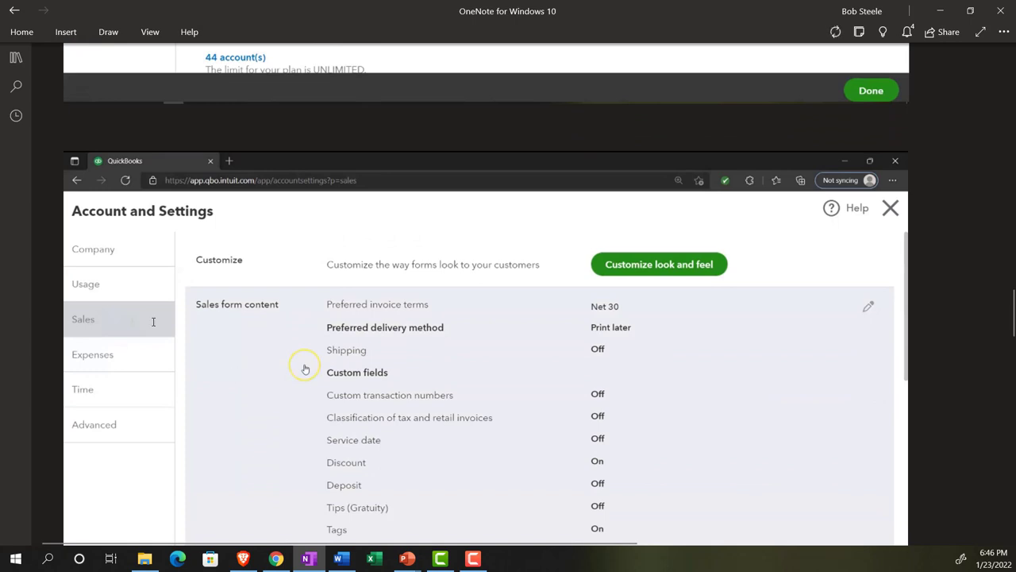
pyautogui.scroll(-3)
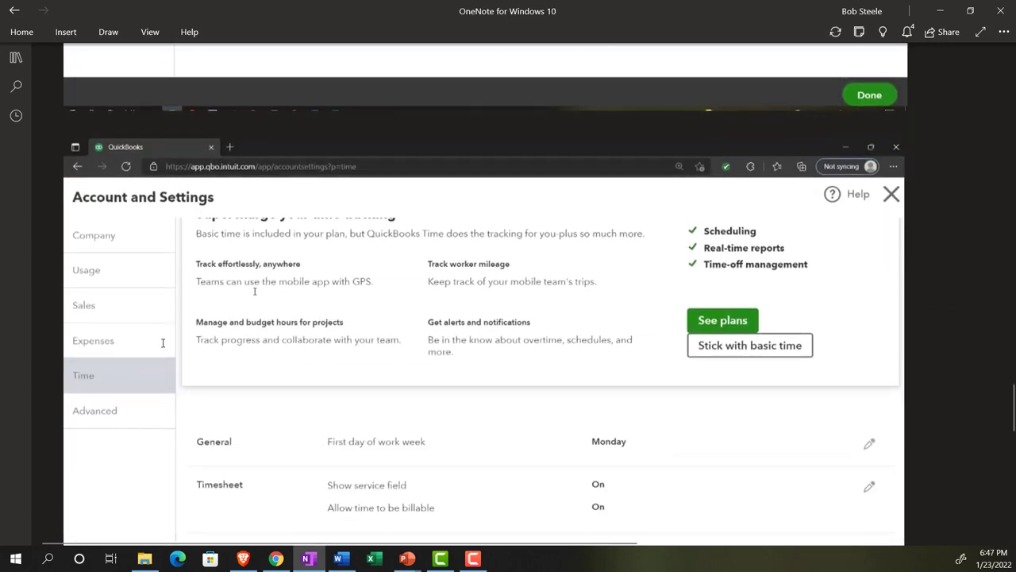
pyautogui.scroll(-3)
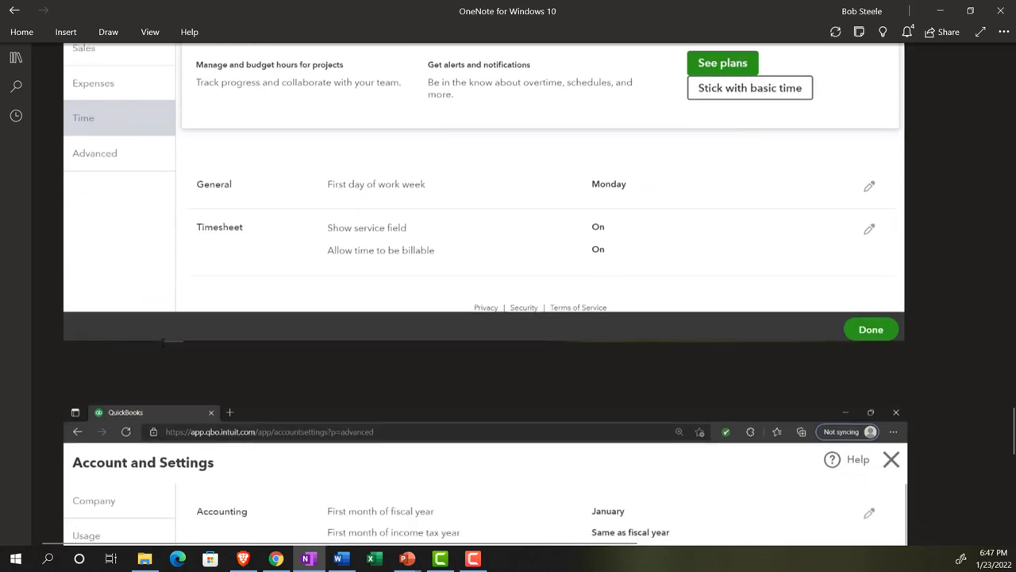